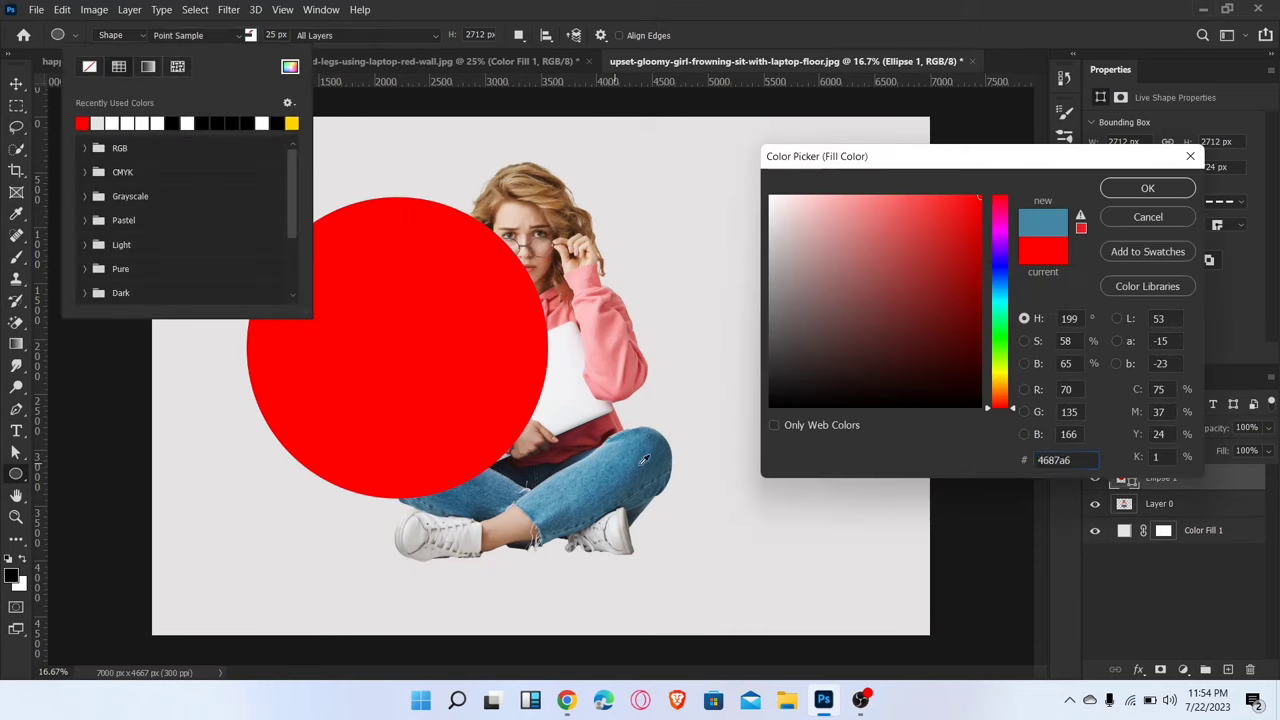
# - Fill the ellipse with blue #4687a6, select the woman's Layer 0 and duplicate it
pyautogui.click(1148, 188)
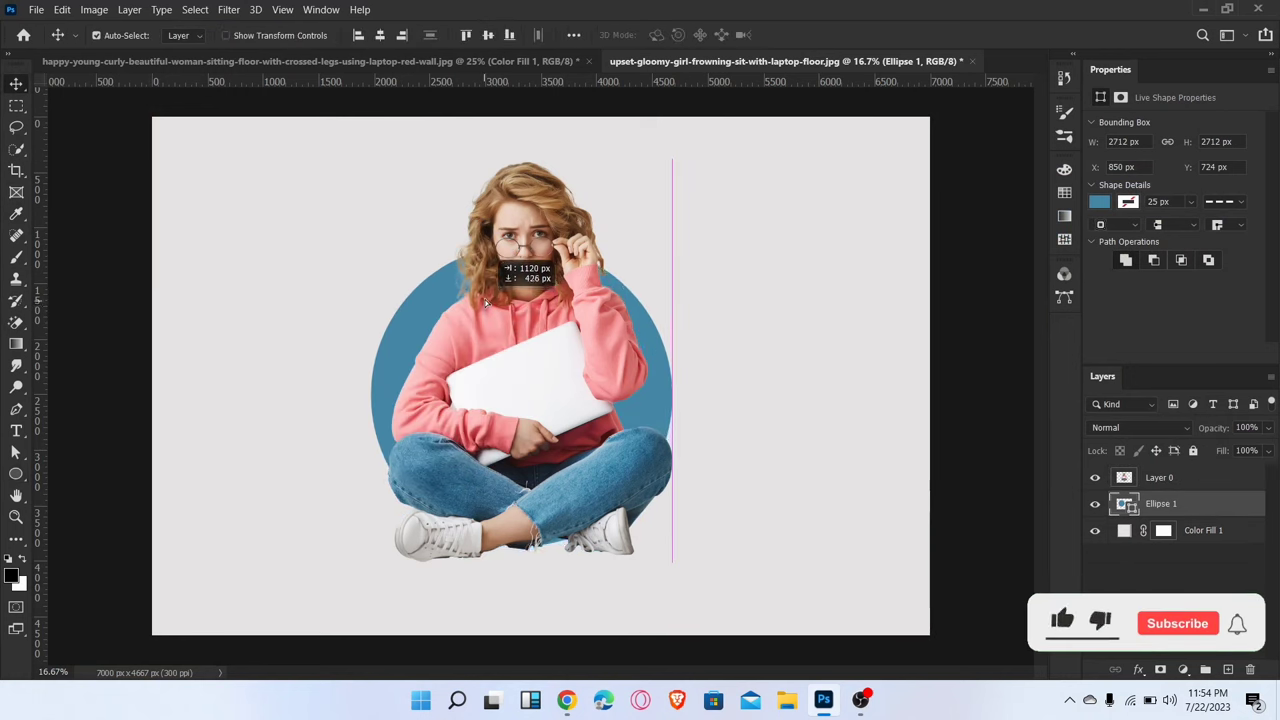
pyautogui.click(1160, 476)
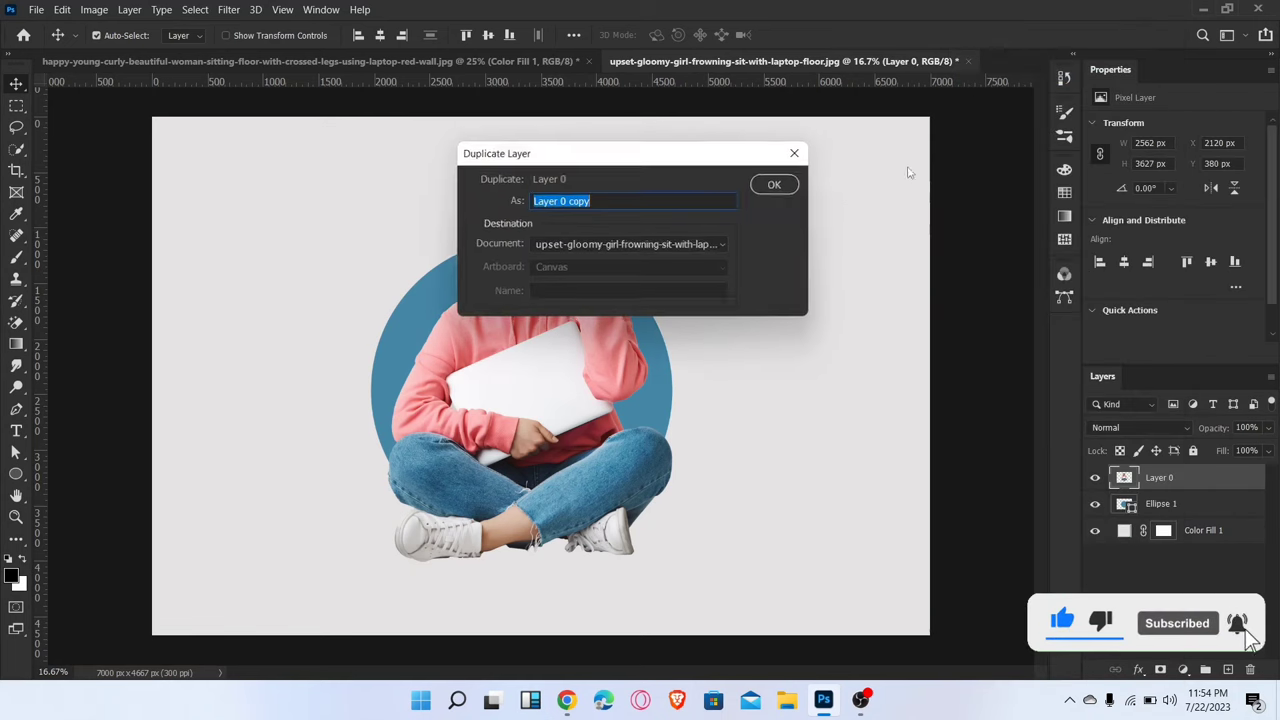
pyautogui.click(774, 184)
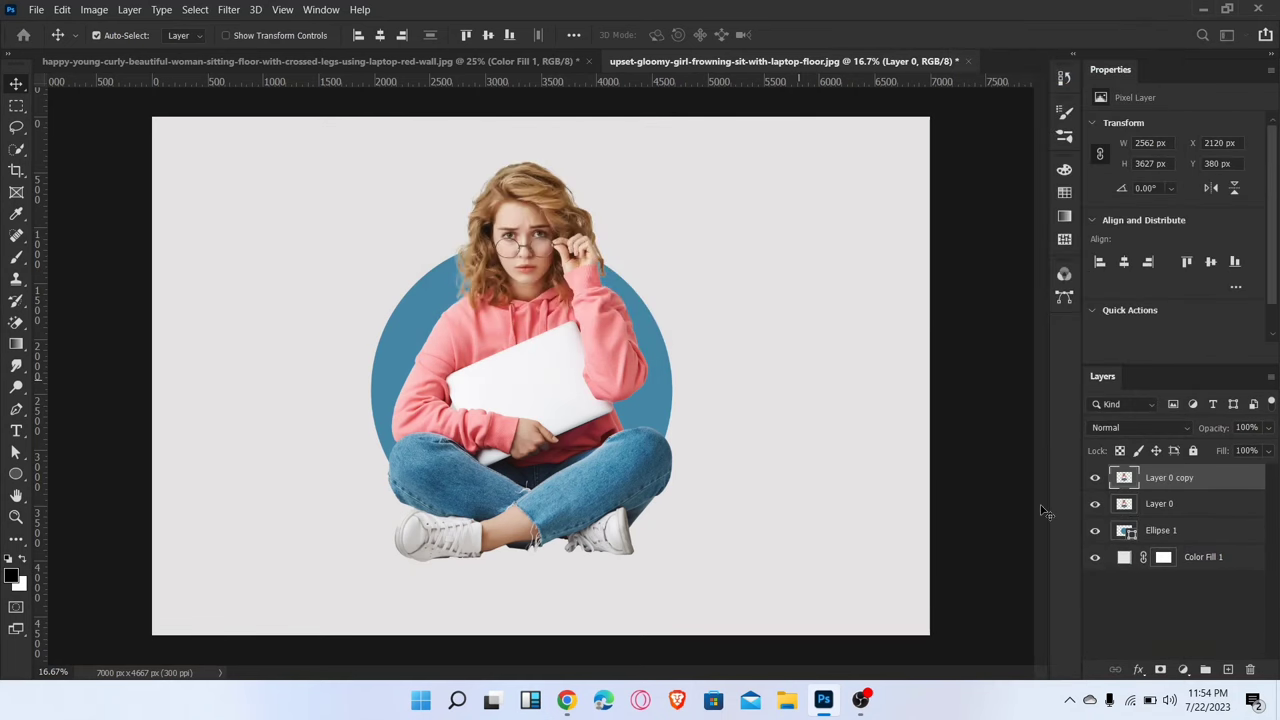
# - Create a clipping mask so Layer 0 shows only inside the blue circle
pyautogui.rightClick(1168, 476)
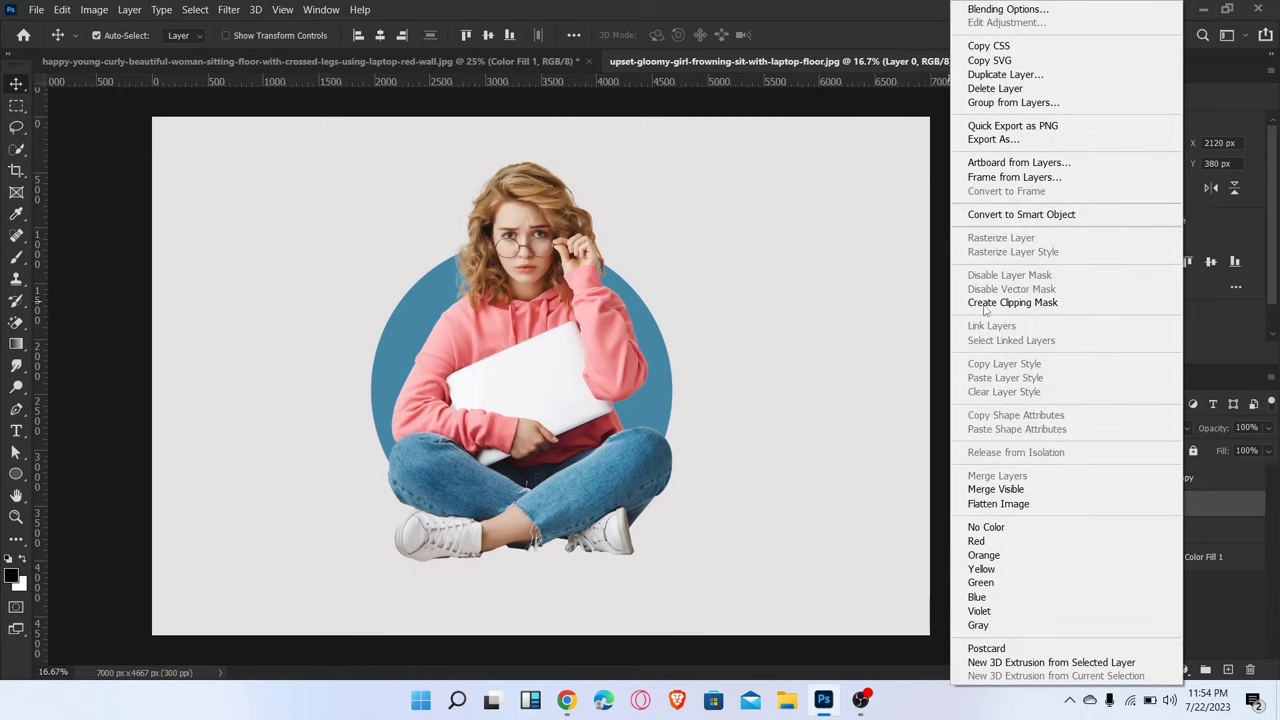
pyautogui.click(1012, 302)
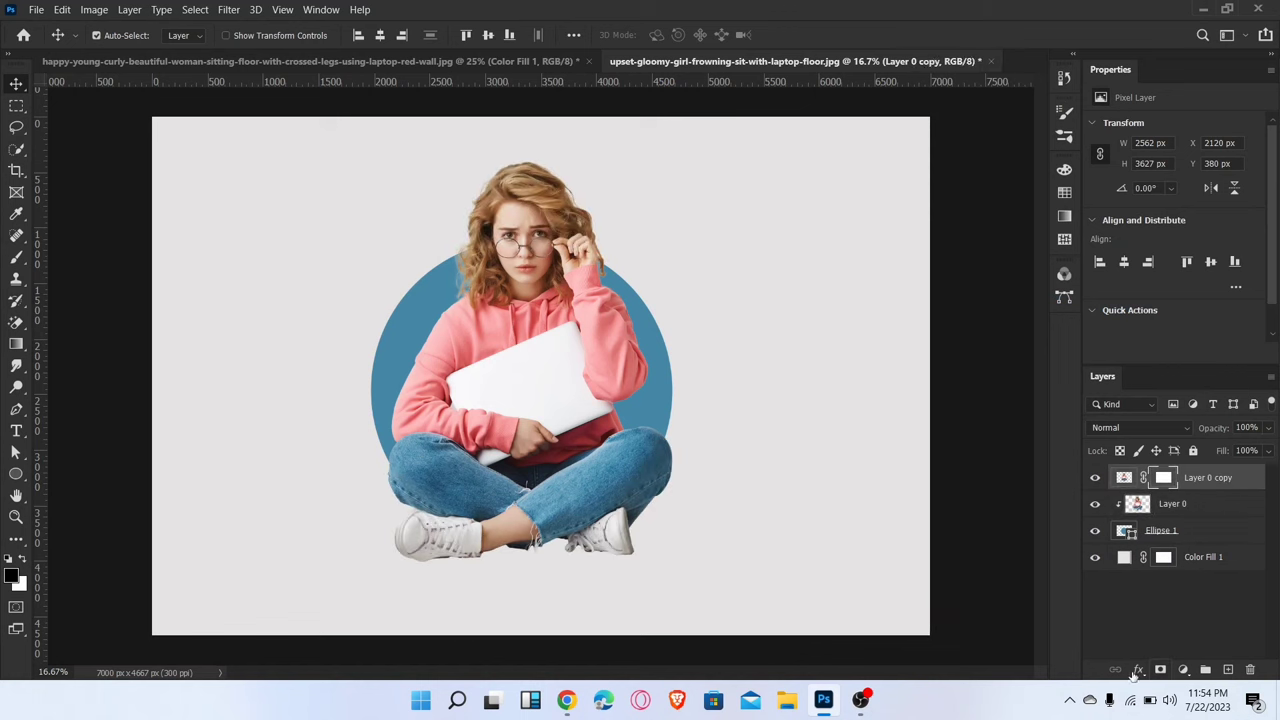
# - Paint black on Layer 0 copy's mask to hide her legs outside the circle
pyautogui.click(16, 234)
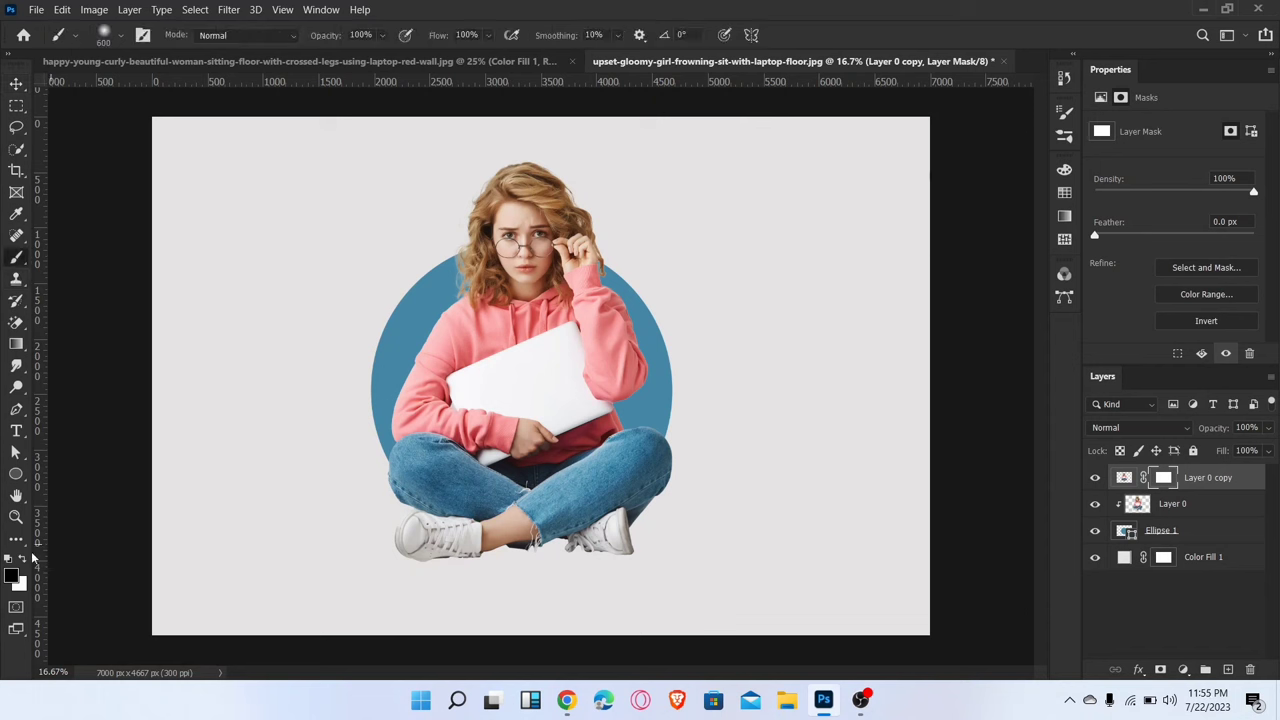
pyautogui.click(628, 528)
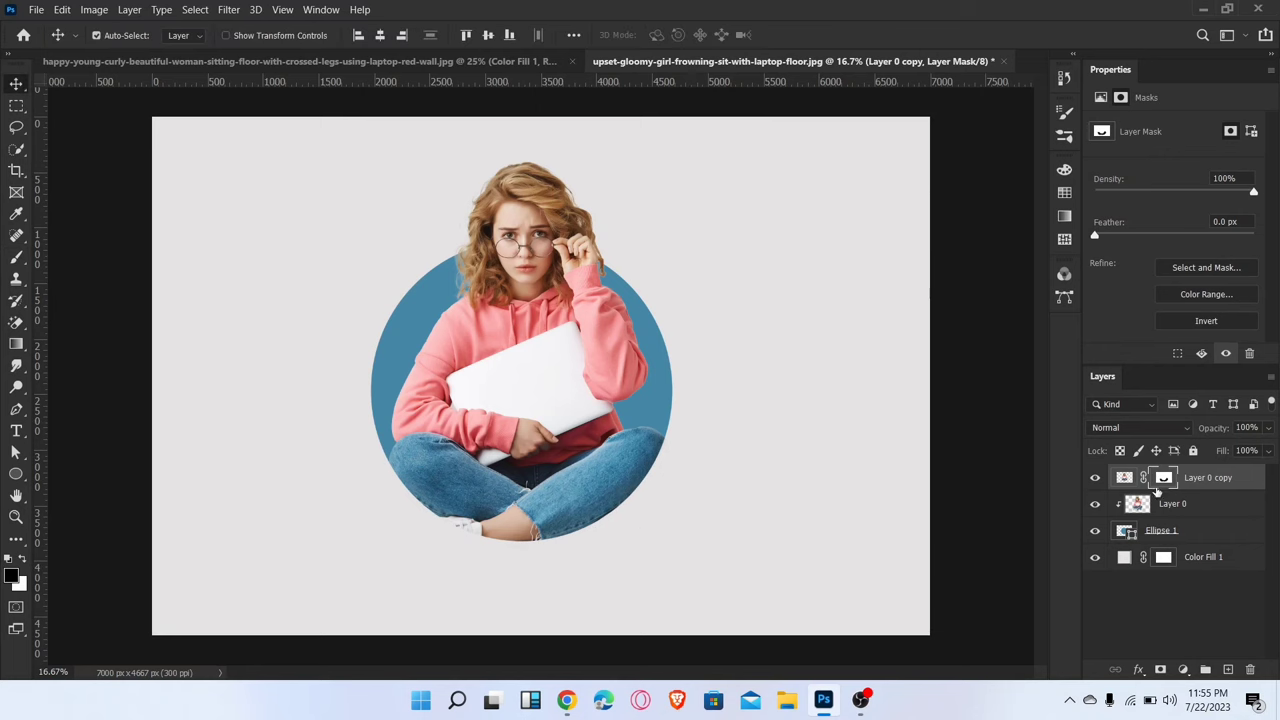
pyautogui.click(1160, 530)
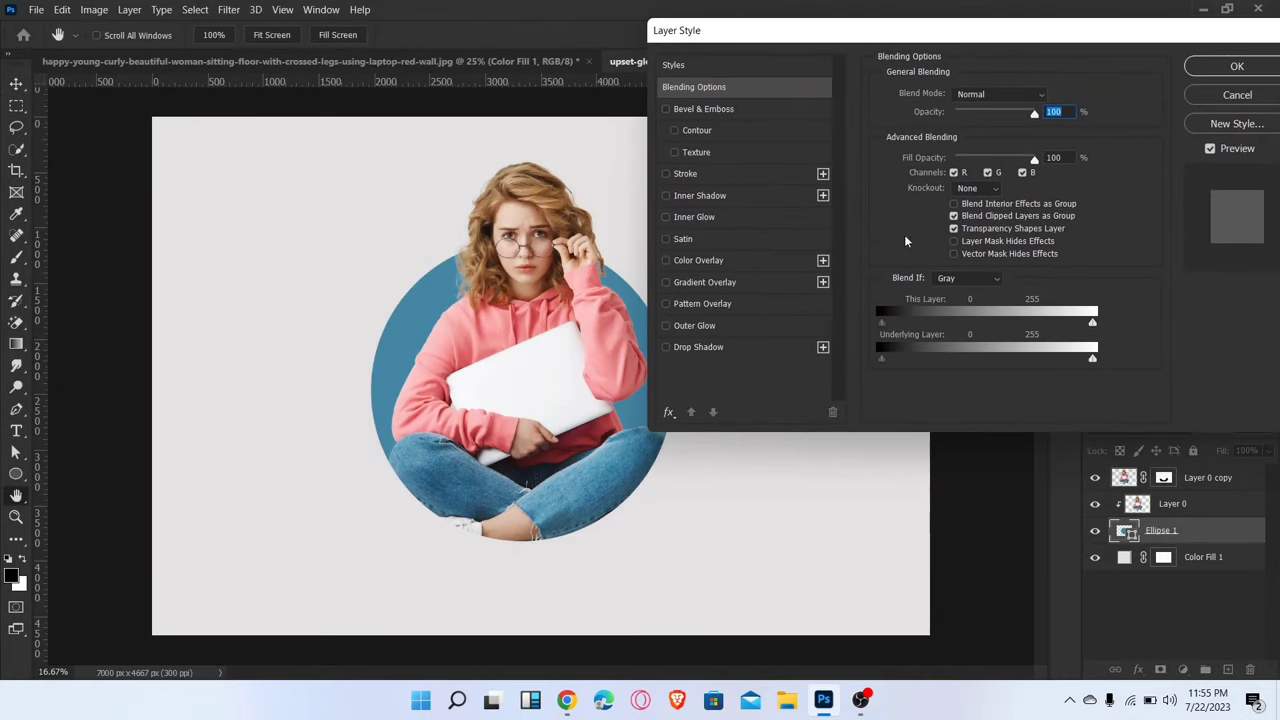
# - Apply a black outside stroke and a drop shadow to Ellipse 1
pyautogui.click(666, 172)
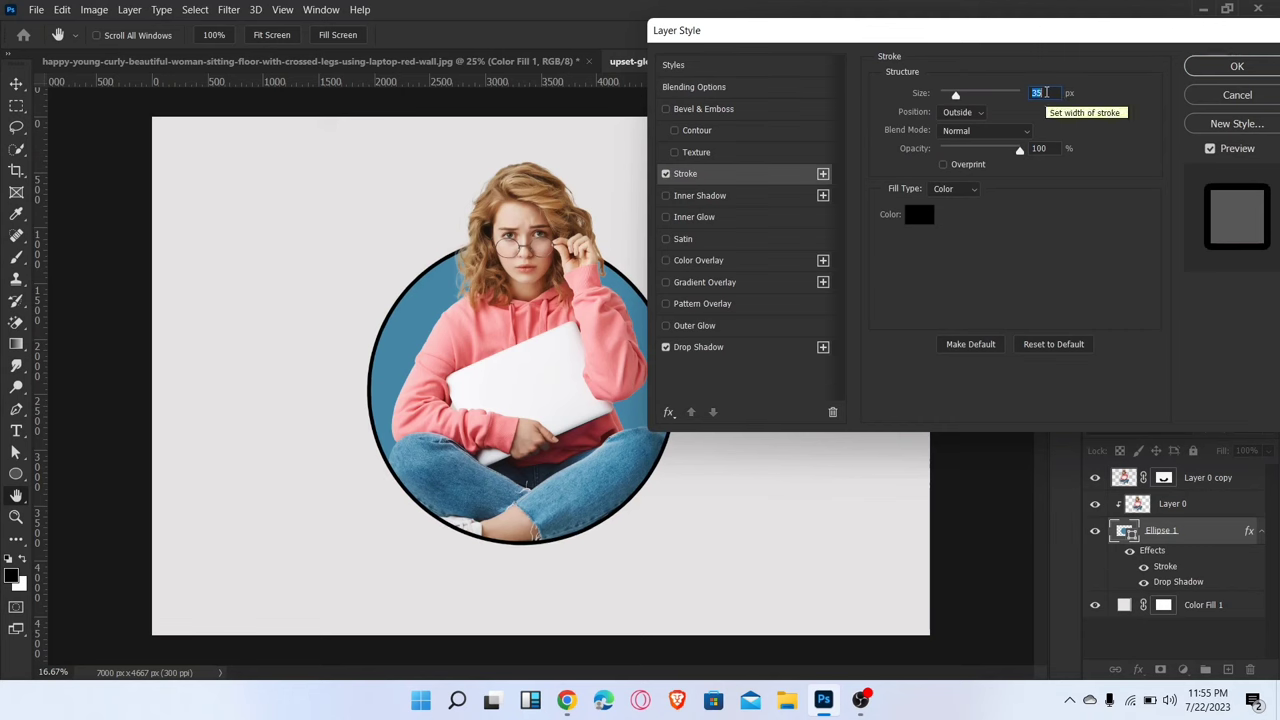
pyautogui.click(918, 214)
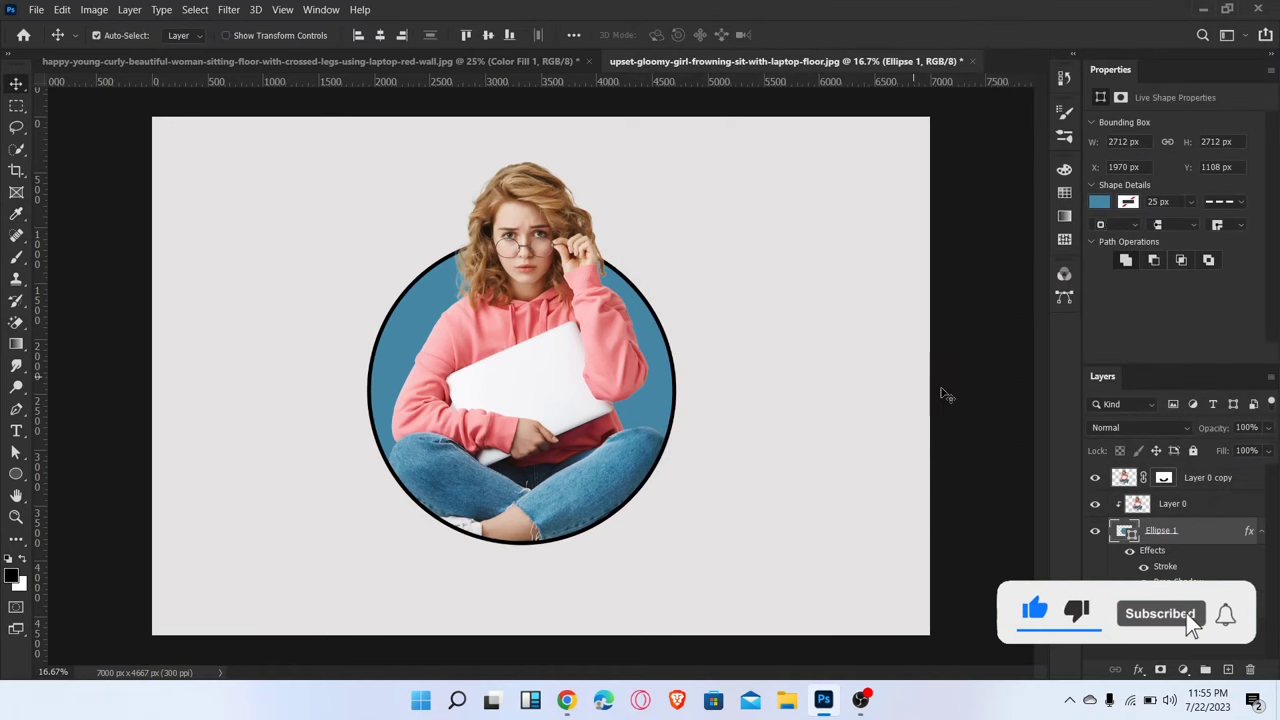
pyautogui.moveTo(968, 408)
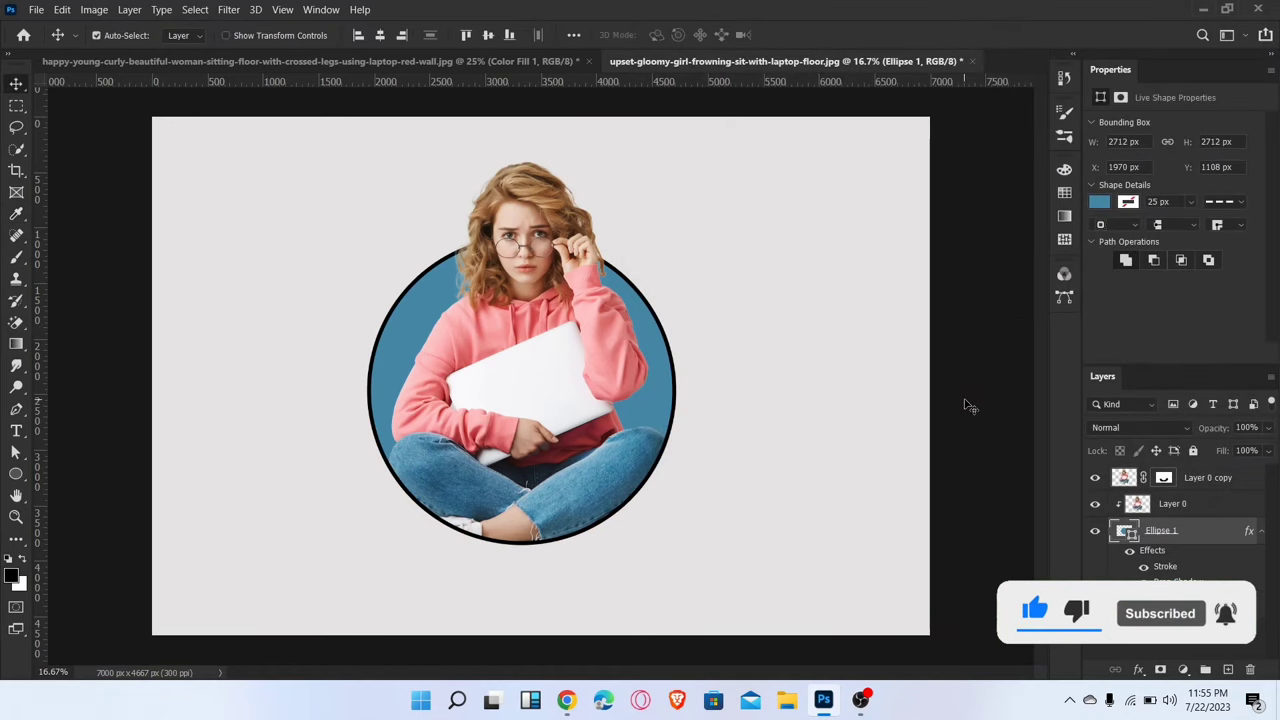